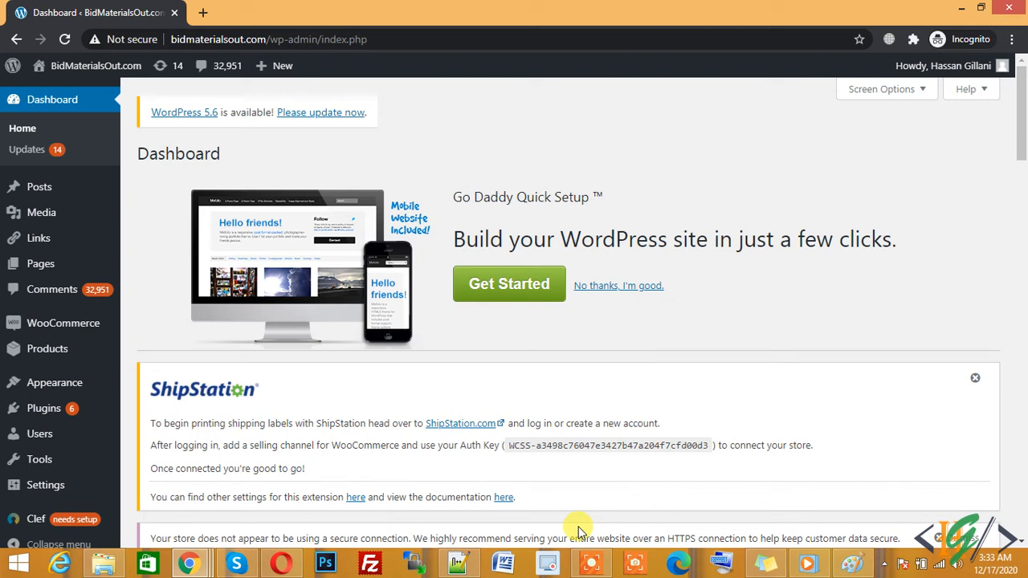
{"action": "mouse_move", "coordinate": [578, 353]}
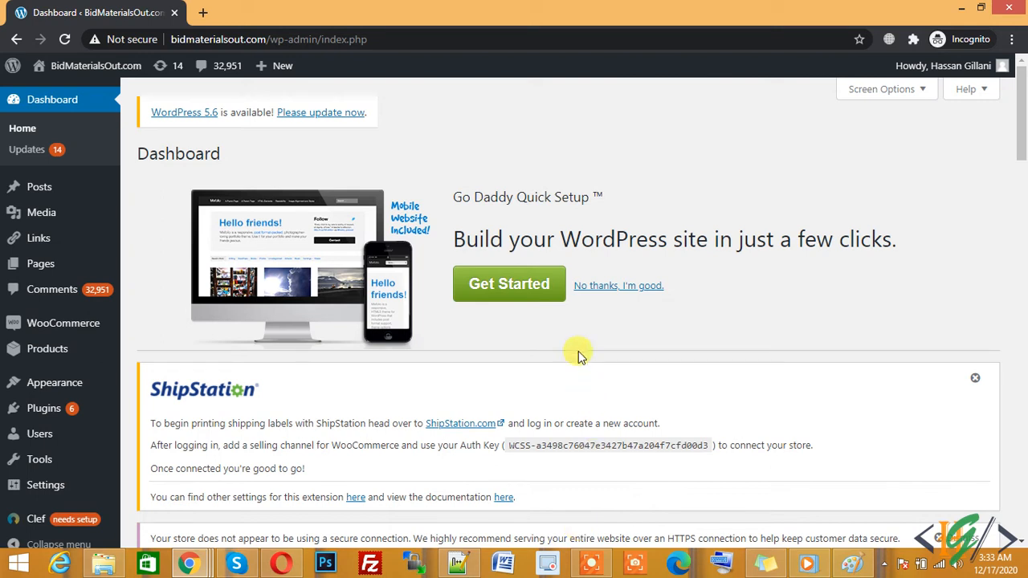
{"action": "mouse_move", "coordinate": [602, 337]}
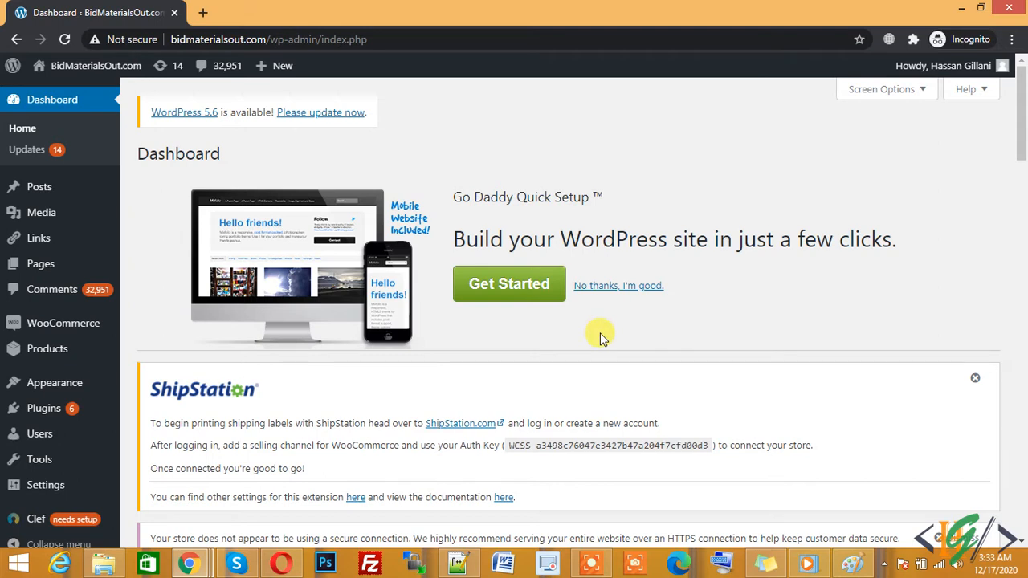
{"action": "mouse_move", "coordinate": [429, 180]}
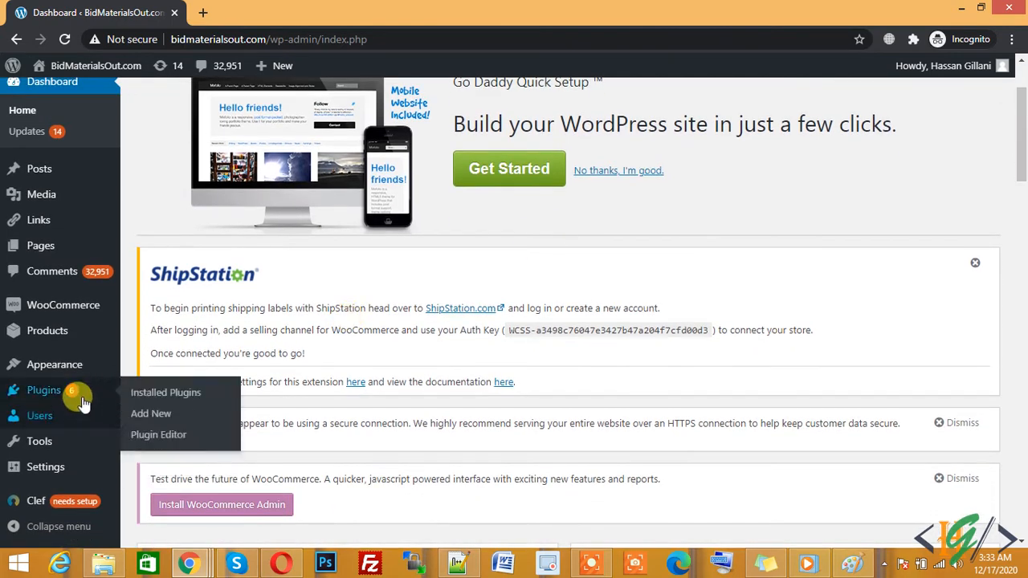
Search the plugin directory for 'wp config file editor' from Plugins > Add New.
{"action": "left_click", "coordinate": [151, 413]}
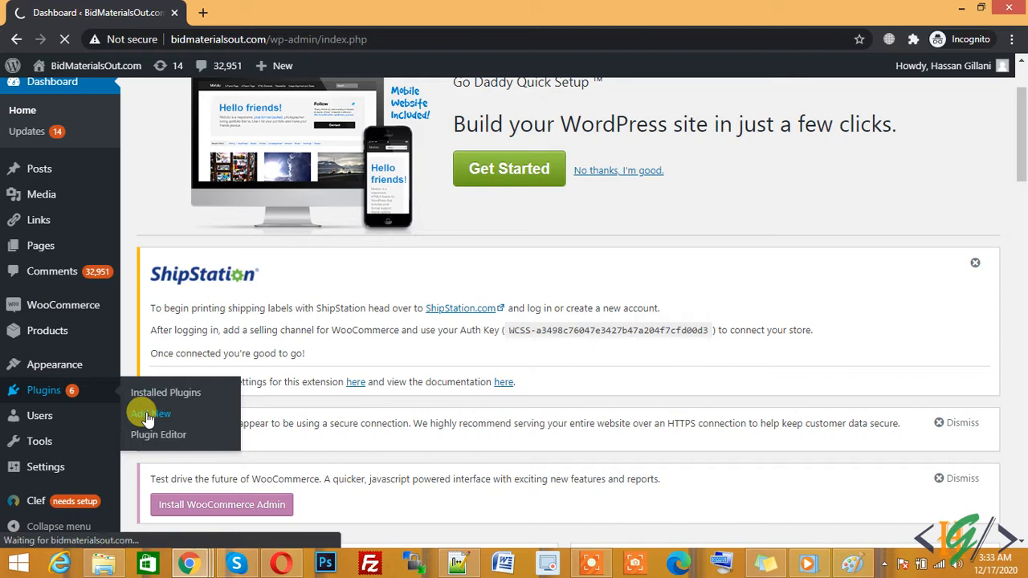
{"action": "left_click", "coordinate": [150, 413]}
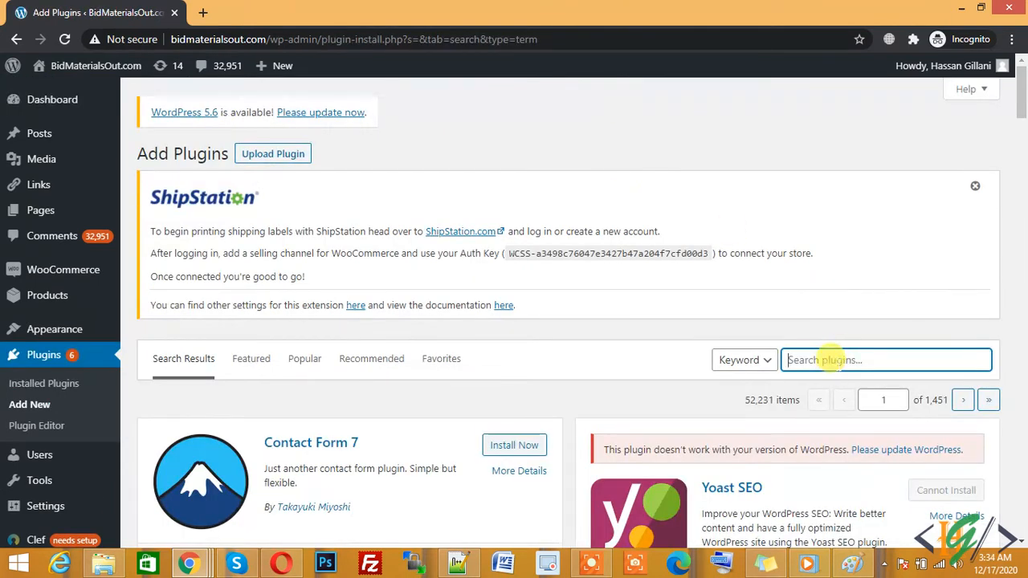
{"action": "type", "text": "wp config"}
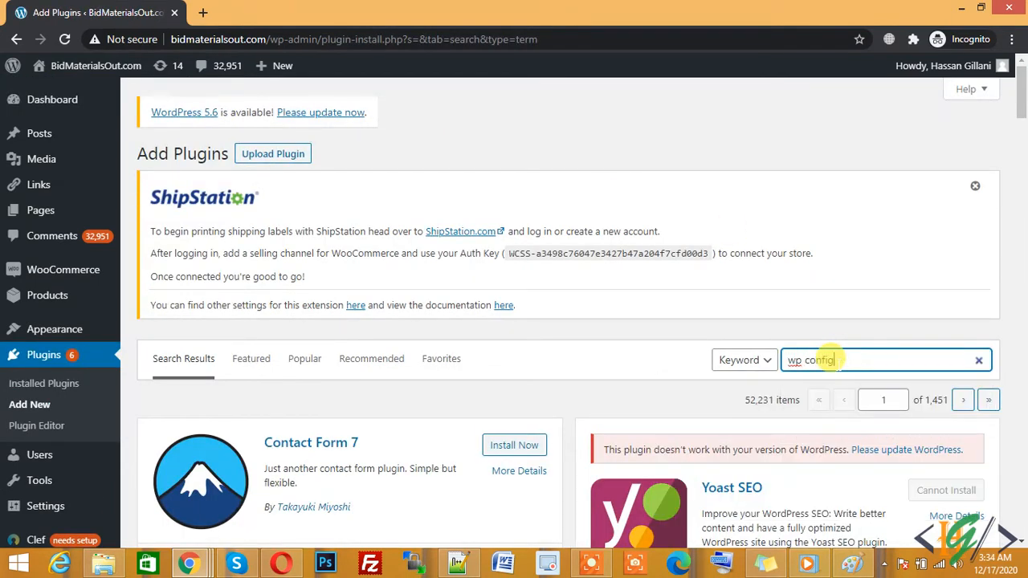
{"action": "type", "text": "file edi"}
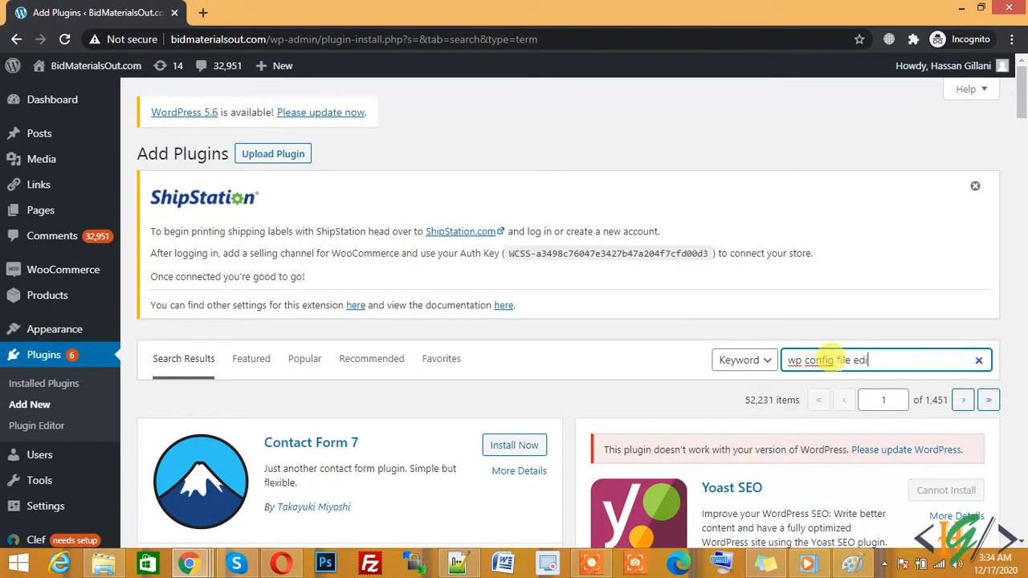
{"action": "key", "text": "Return"}
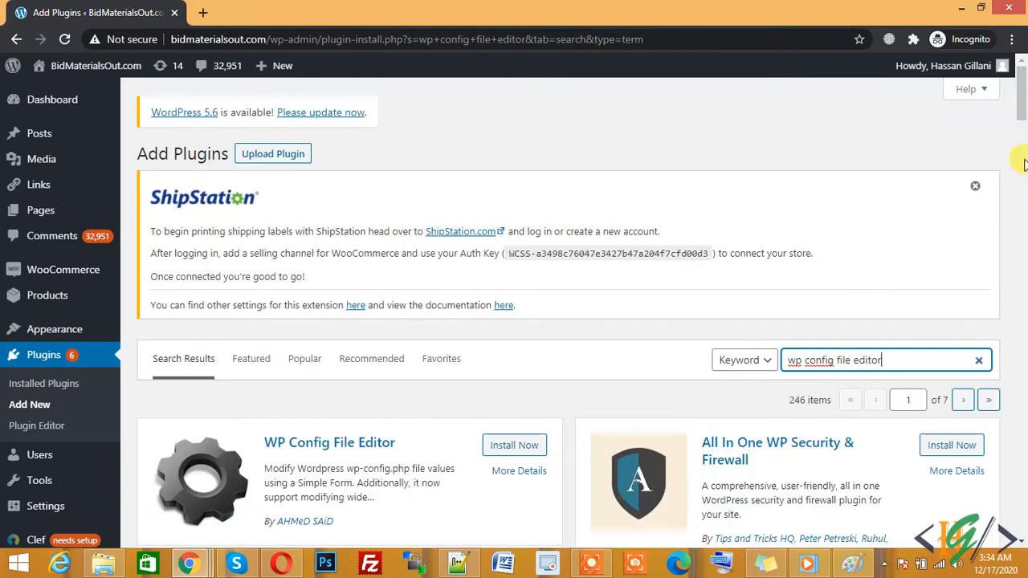
{"action": "scroll", "scroll_direction": "down", "scroll_amount": 3}
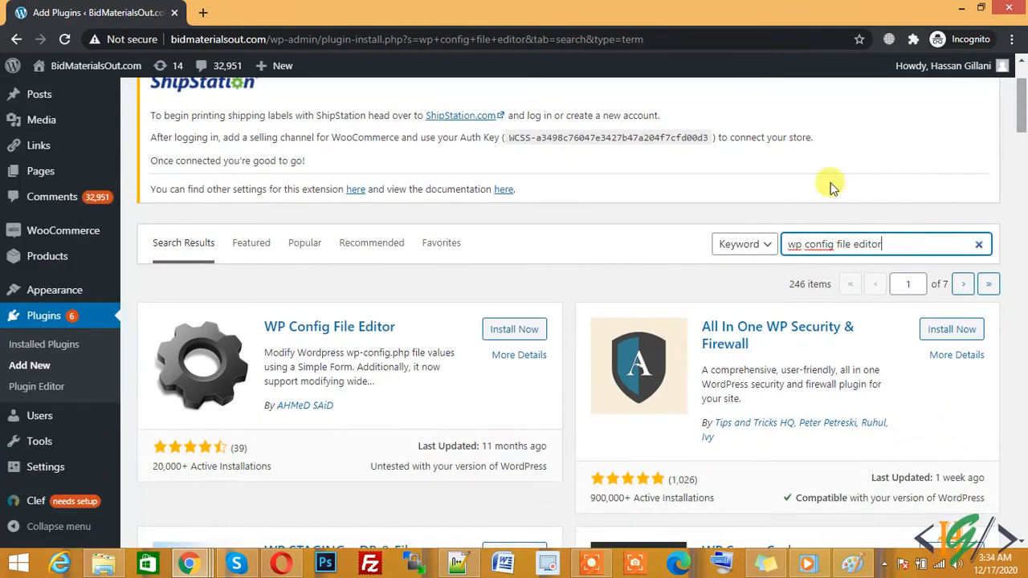
{"action": "mouse_move", "coordinate": [514, 330]}
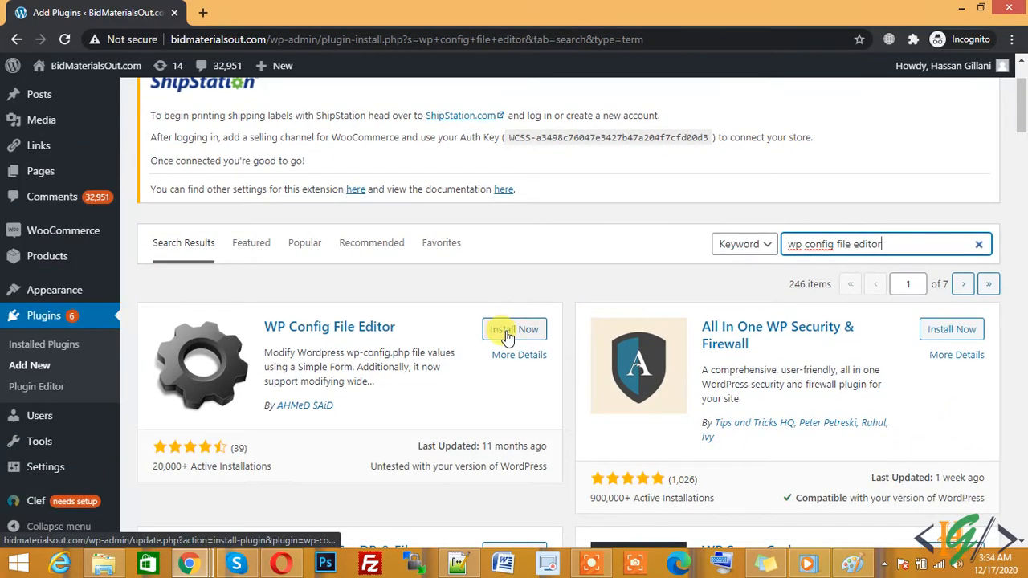
Install and activate the WP Config File Editor plugin.
{"action": "left_click", "coordinate": [514, 329]}
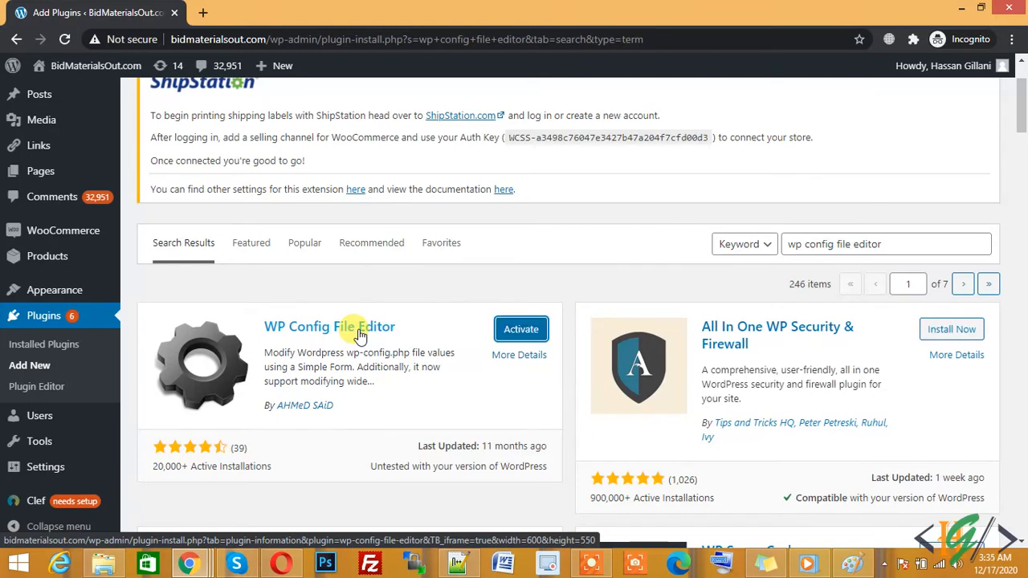
{"action": "mouse_move", "coordinate": [441, 242]}
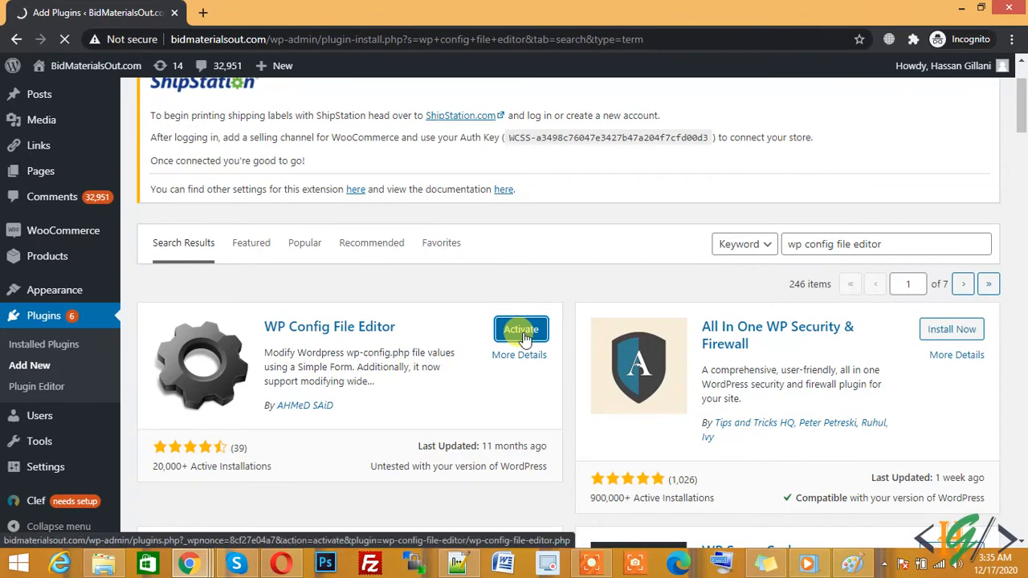
{"action": "left_click", "coordinate": [520, 329]}
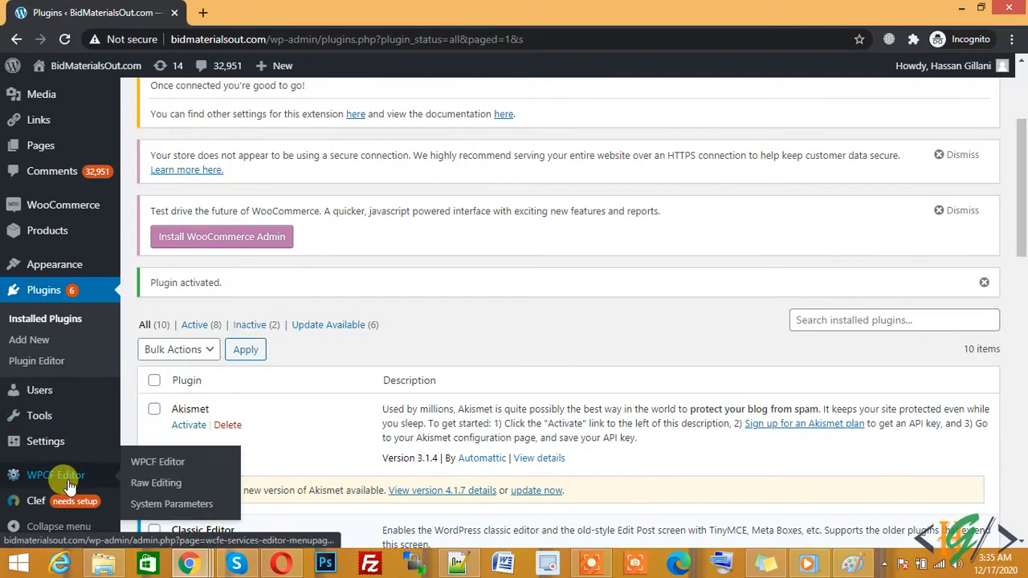
In WPCF Editor raw editing, add define('WP_MEMORY_LIMIT', '256M'); as the last line of wp-config.php.
{"action": "left_click", "coordinate": [155, 483]}
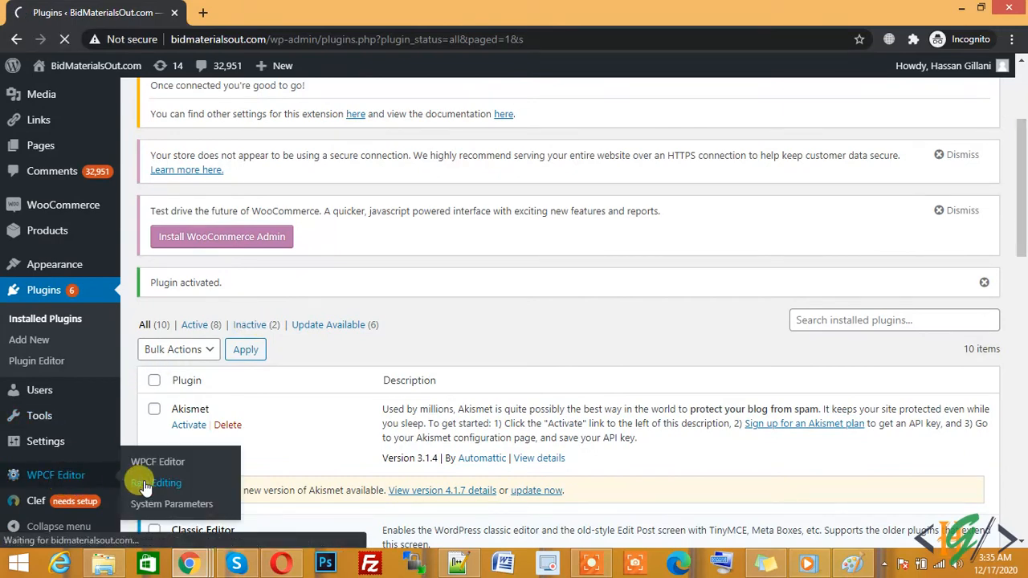
{"action": "left_click", "coordinate": [161, 483]}
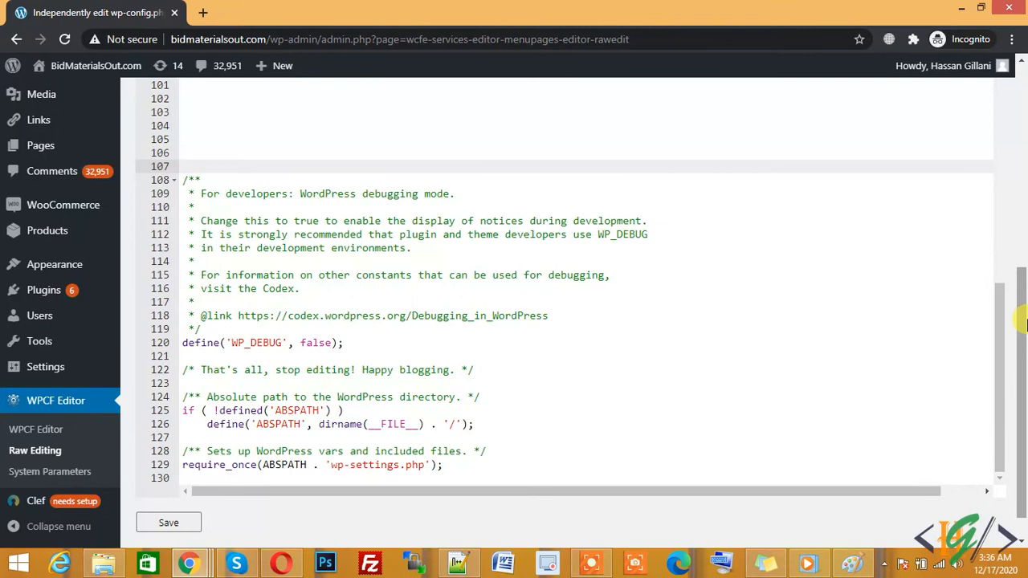
{"action": "mouse_move", "coordinate": [446, 561]}
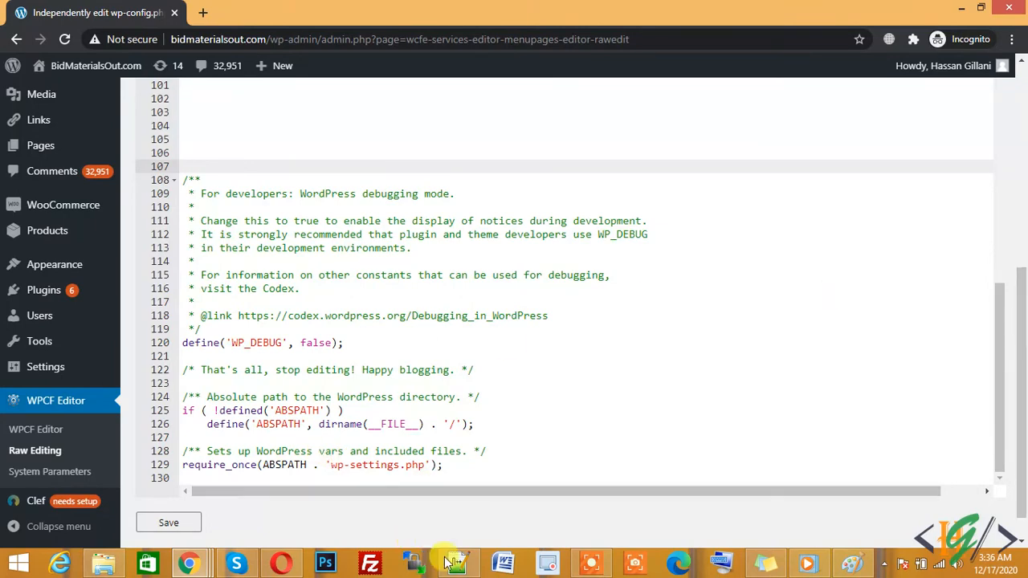
{"action": "left_click", "coordinate": [456, 562]}
{"action": "type", "text": "define('WP_MEMORY_LIMIT', '256M');"}
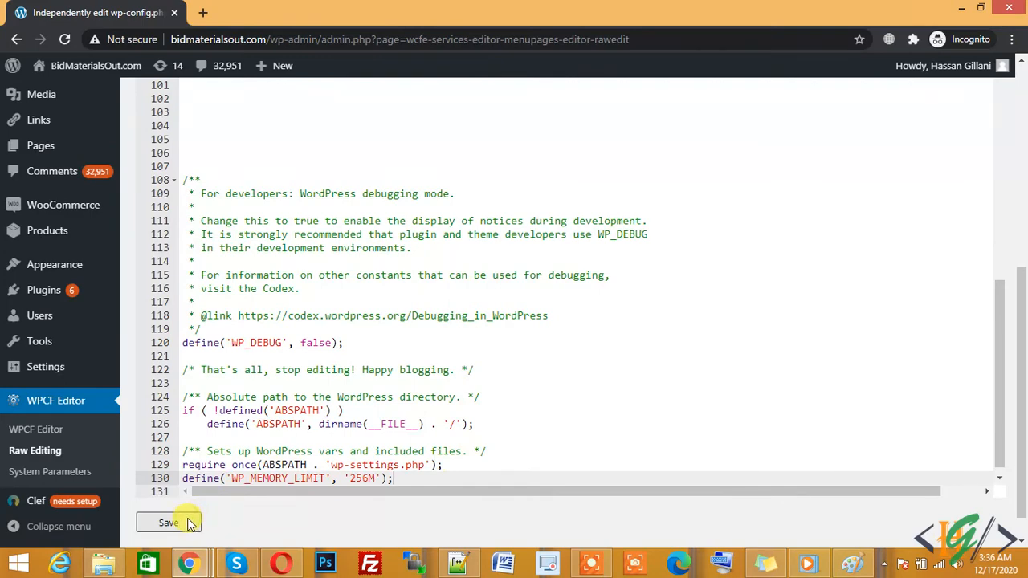
Save wp-config.php, confirm the update and dismiss the backup warning.
{"action": "left_click", "coordinate": [169, 522]}
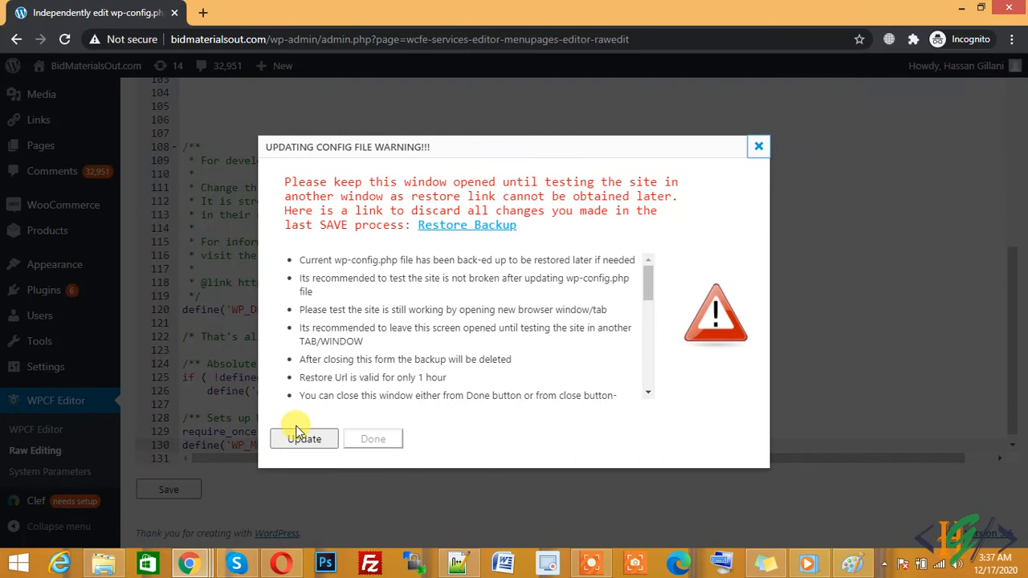
{"action": "left_click", "coordinate": [304, 439]}
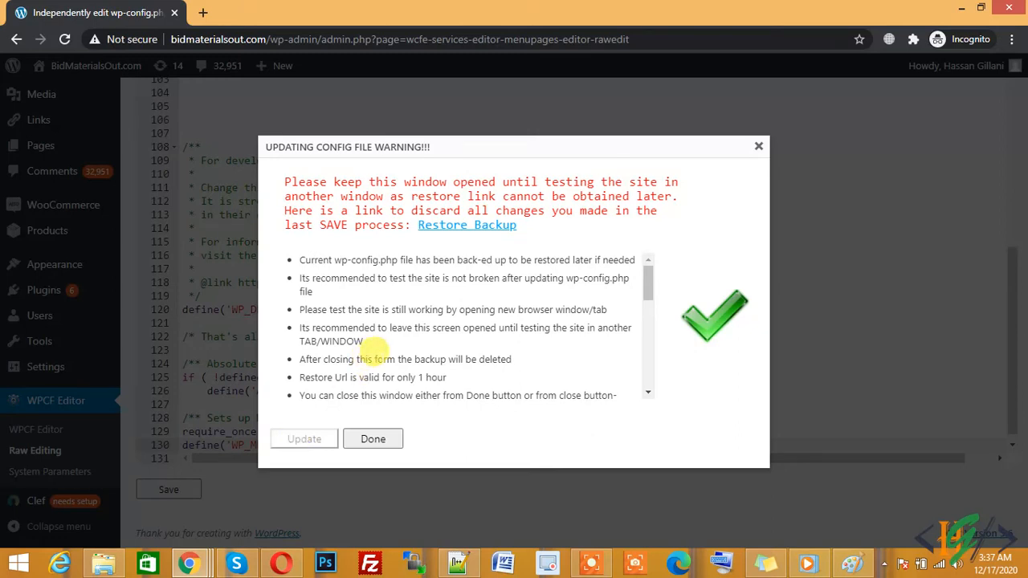
{"action": "mouse_move", "coordinate": [297, 246]}
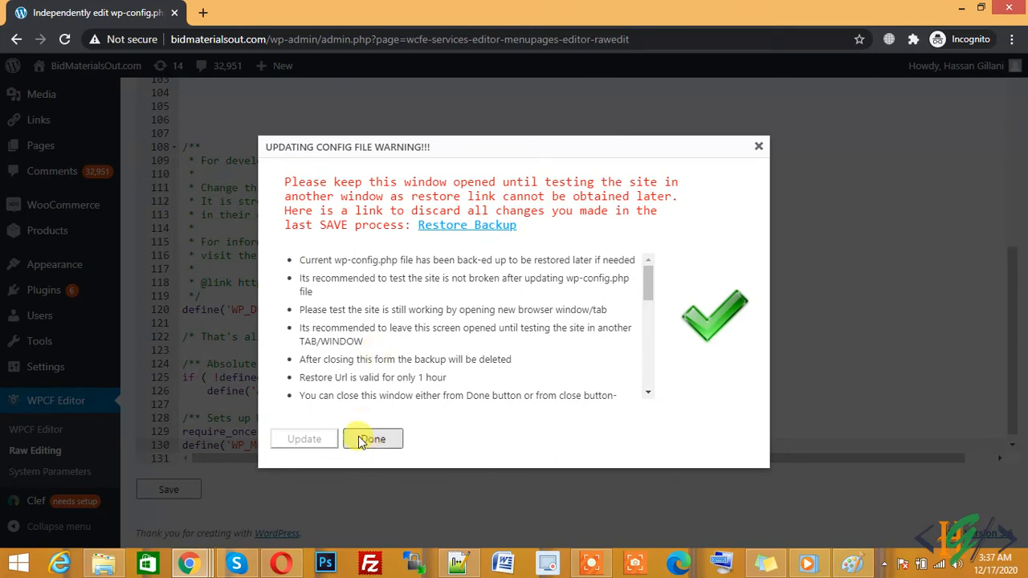
{"action": "left_click", "coordinate": [372, 438]}
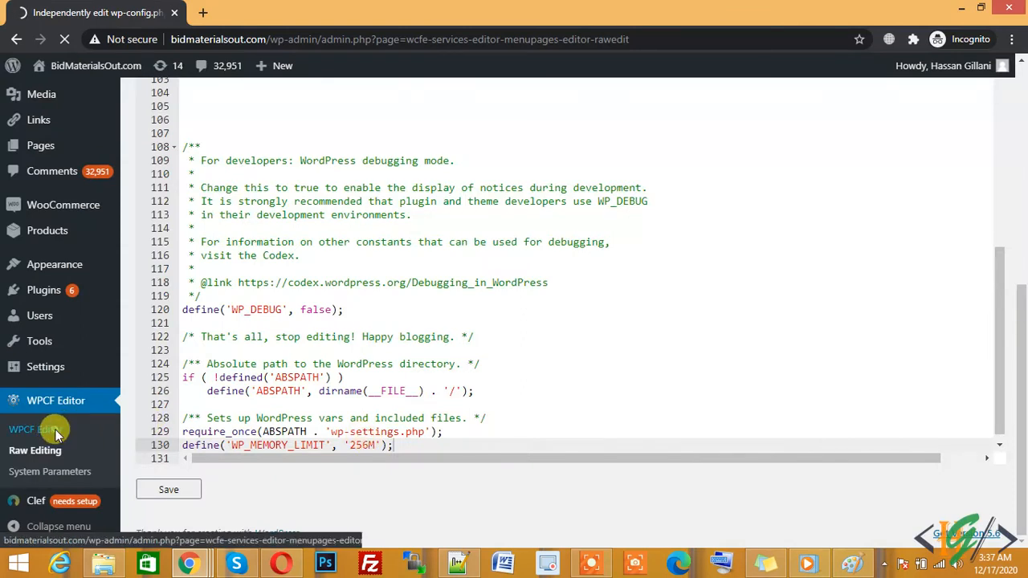
Show the WPCF Editor form with Maintenance Memory limit and Max Memory limit at 256M.
{"action": "left_click", "coordinate": [35, 429]}
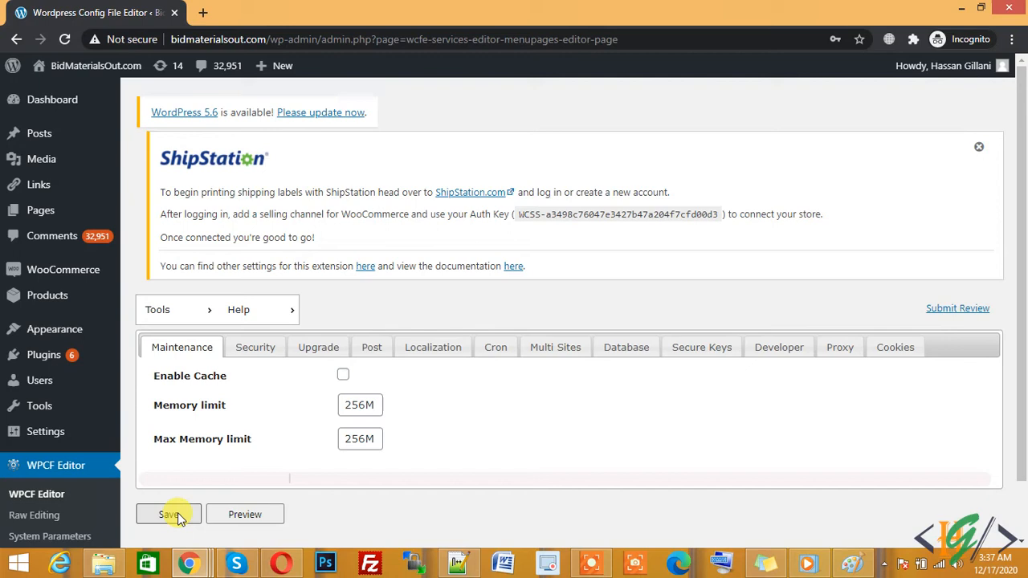
Save the form values with both memory limits at 256M, confirm the update and dismiss the warning.
{"action": "left_click", "coordinate": [169, 514]}
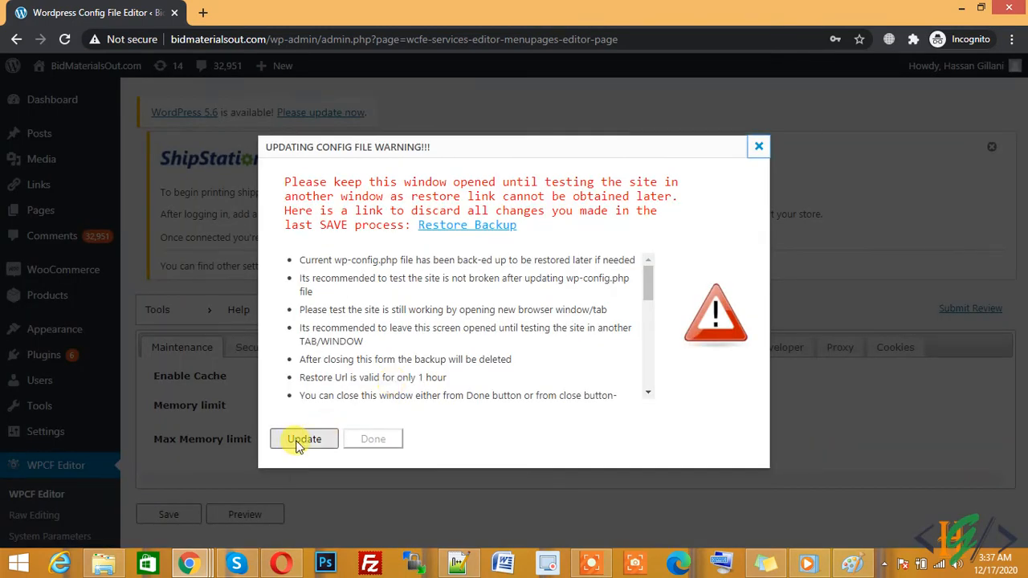
{"action": "left_click", "coordinate": [303, 438]}
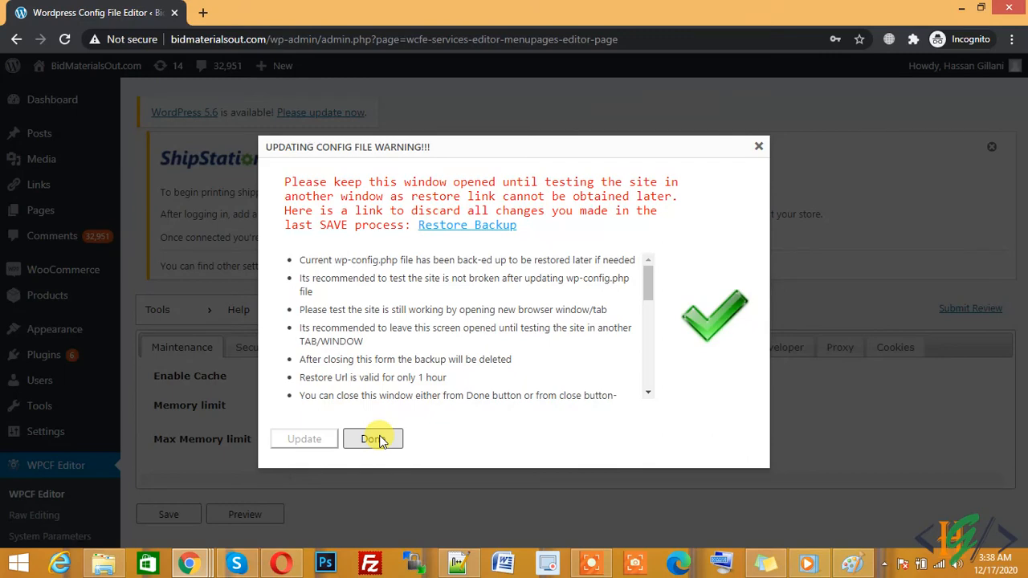
{"action": "left_click", "coordinate": [372, 438]}
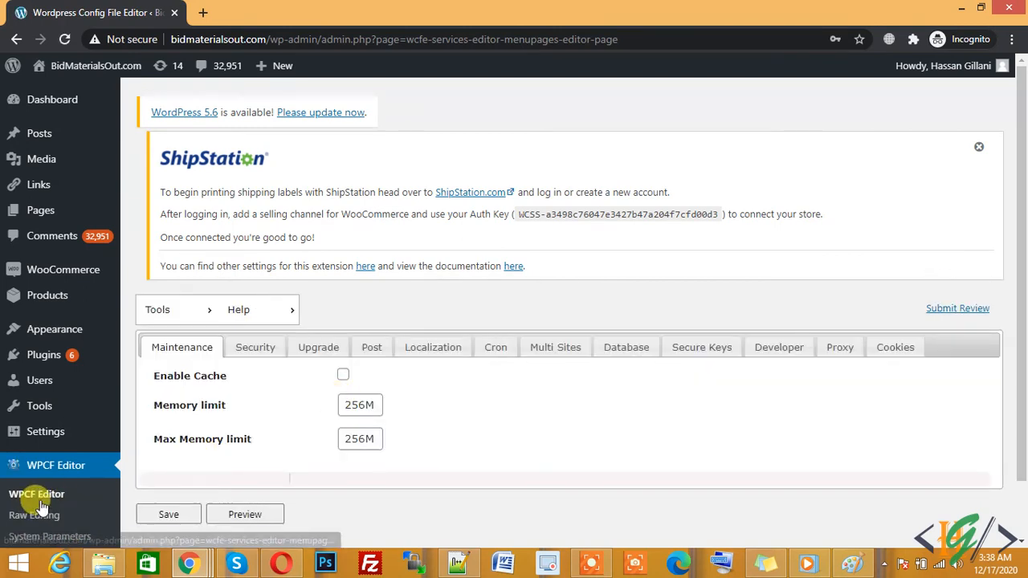
{"action": "scroll", "scroll_direction": "down", "scroll_amount": 3}
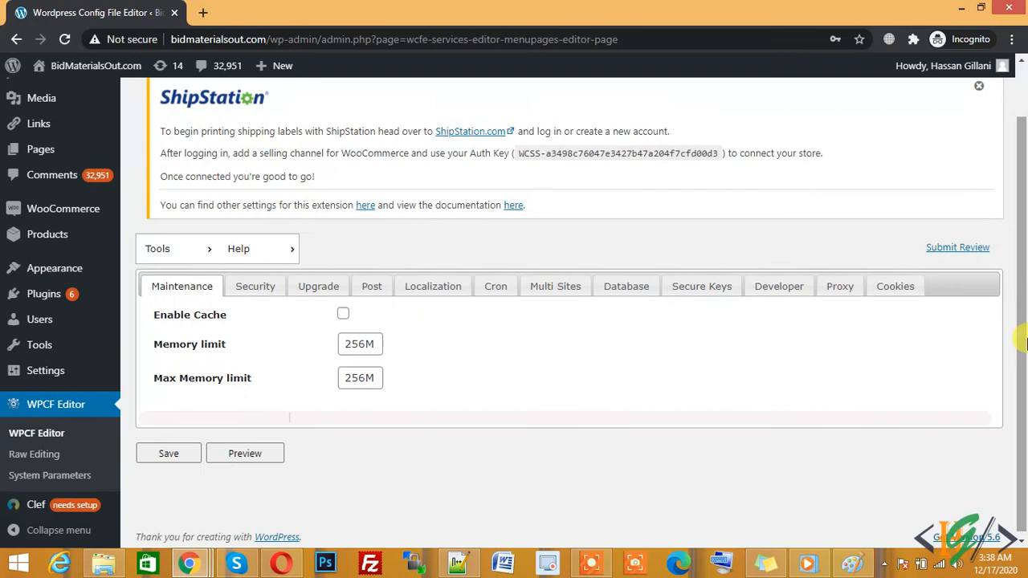